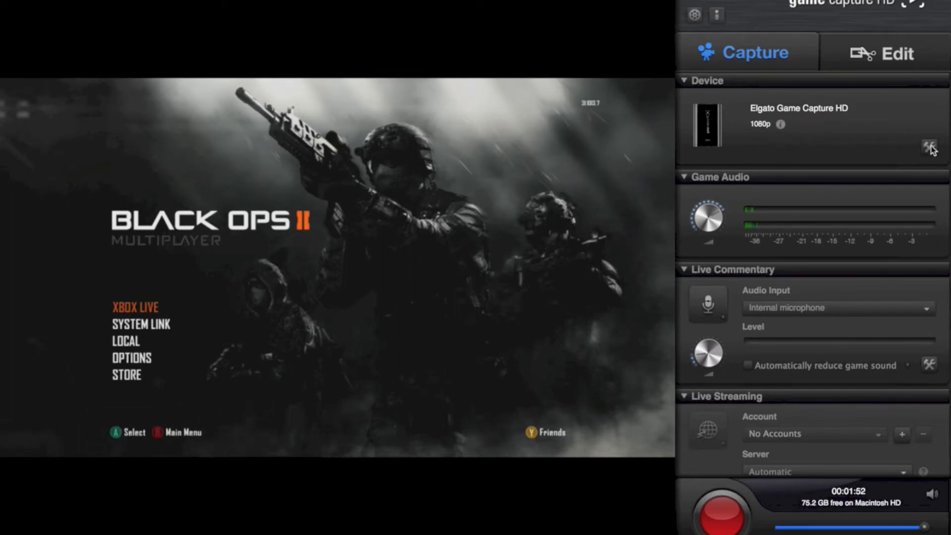
In device settings, choose Xbox 360 on HDMI with HD 1080 and Best quality
{"action": "left_click", "coordinate": [930, 146]}
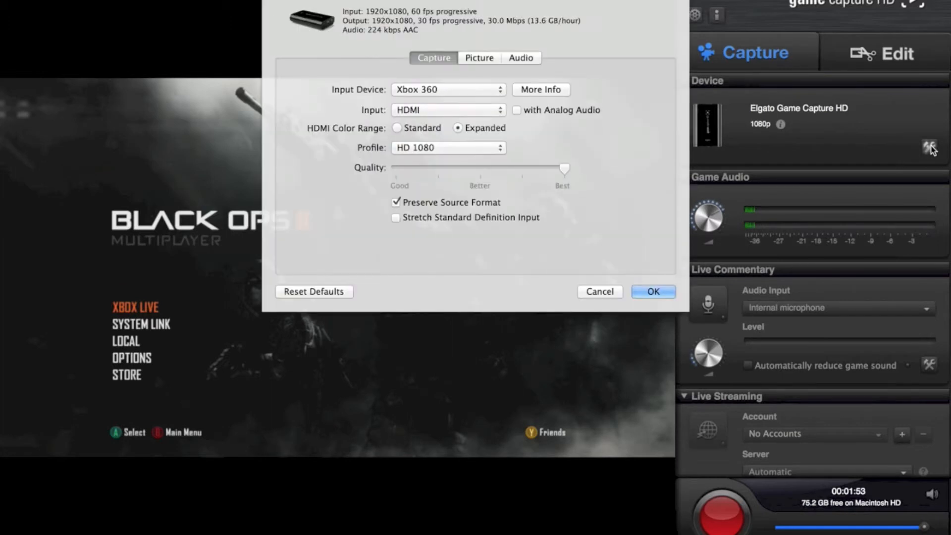
{"action": "left_click", "coordinate": [448, 89]}
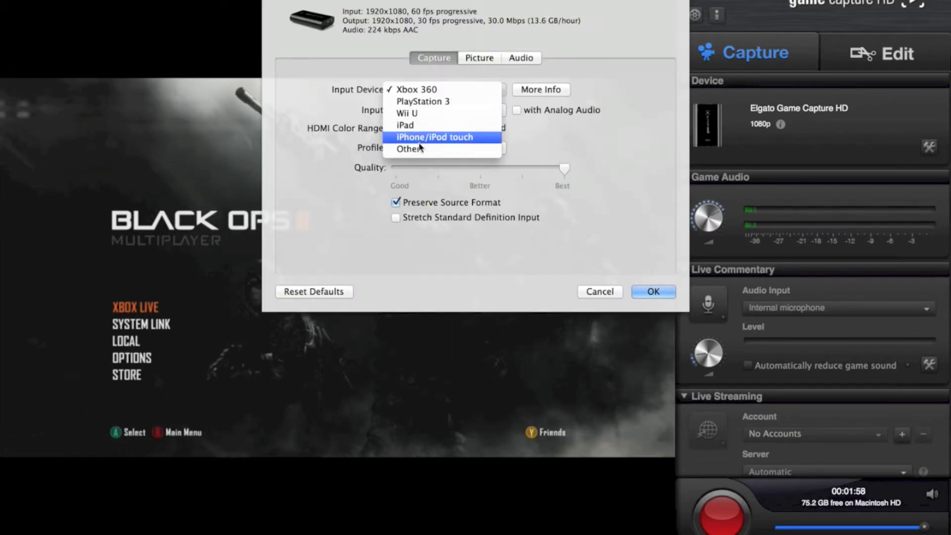
{"action": "mouse_move", "coordinate": [425, 89]}
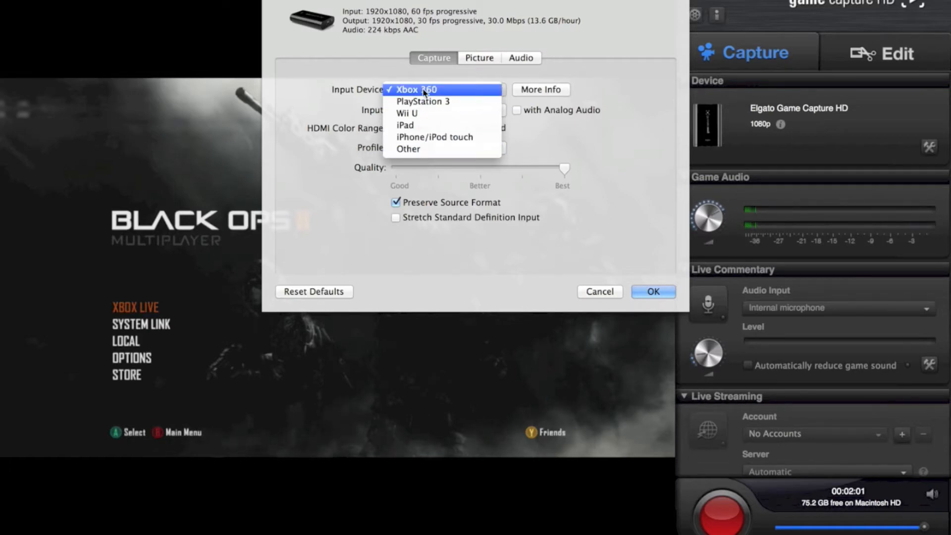
{"action": "left_click", "coordinate": [443, 110]}
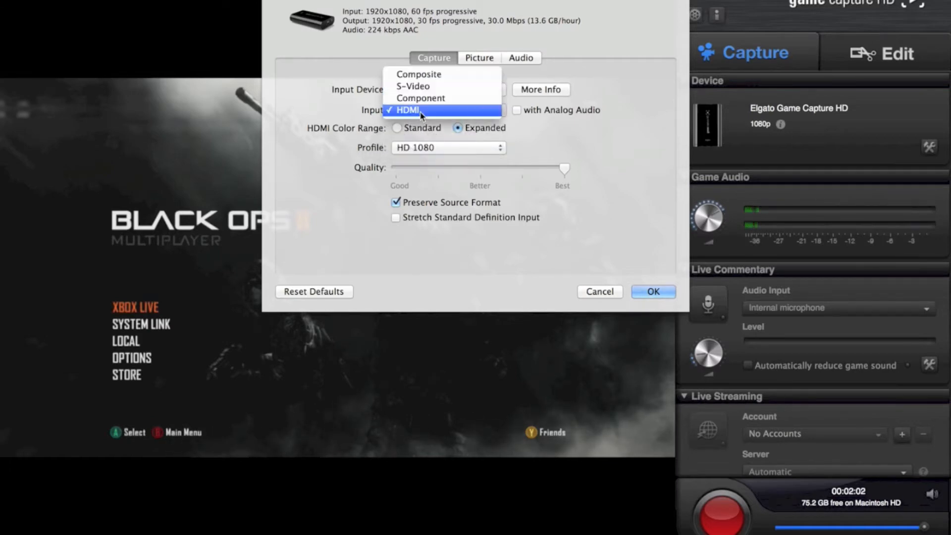
{"action": "left_click", "coordinate": [408, 110]}
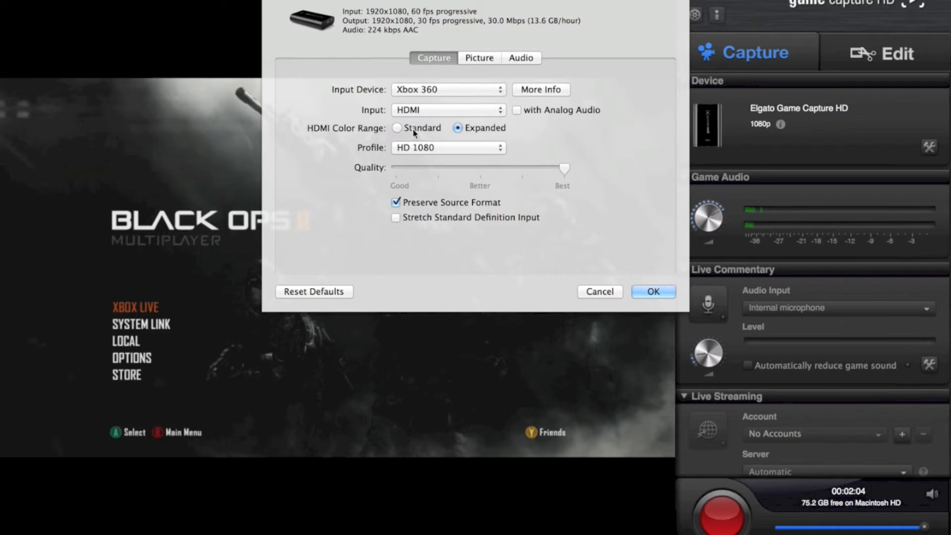
{"action": "left_click", "coordinate": [448, 147]}
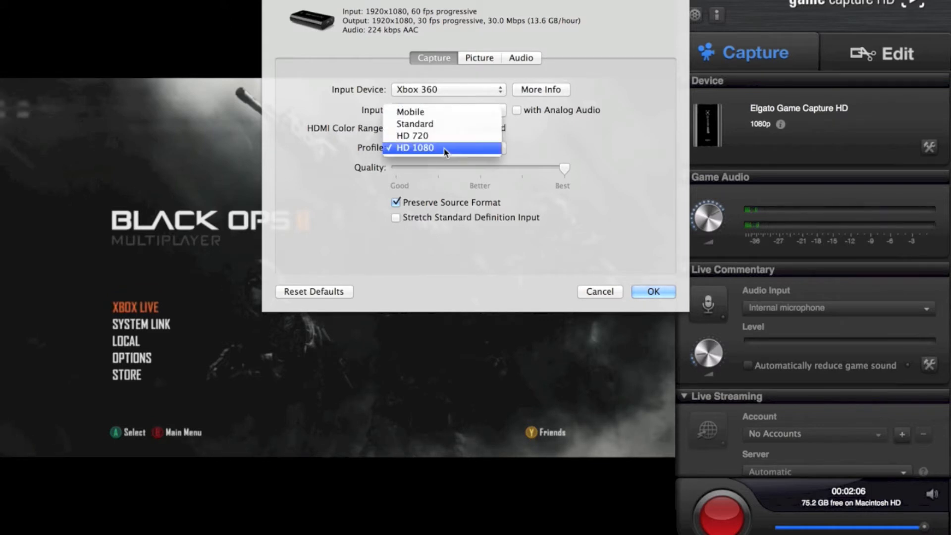
{"action": "mouse_move", "coordinate": [413, 135]}
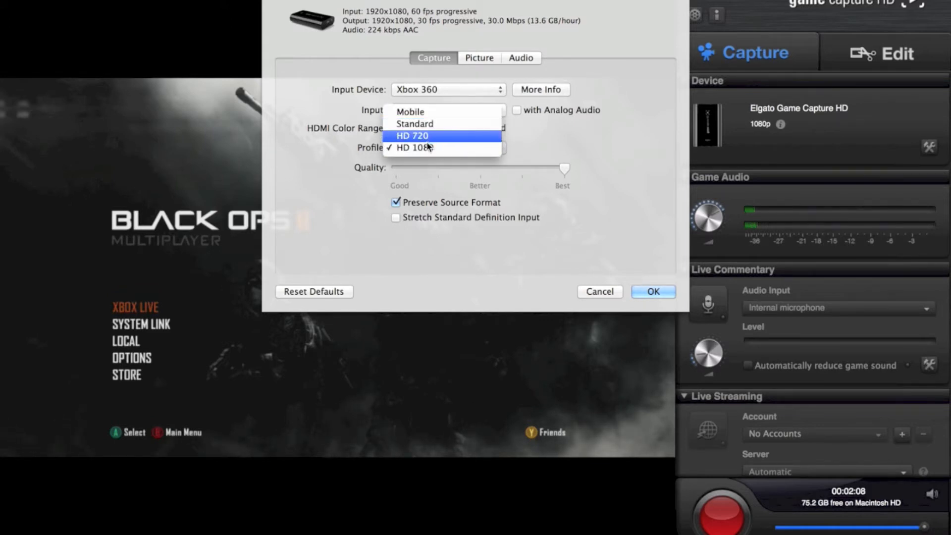
{"action": "left_click", "coordinate": [414, 148]}
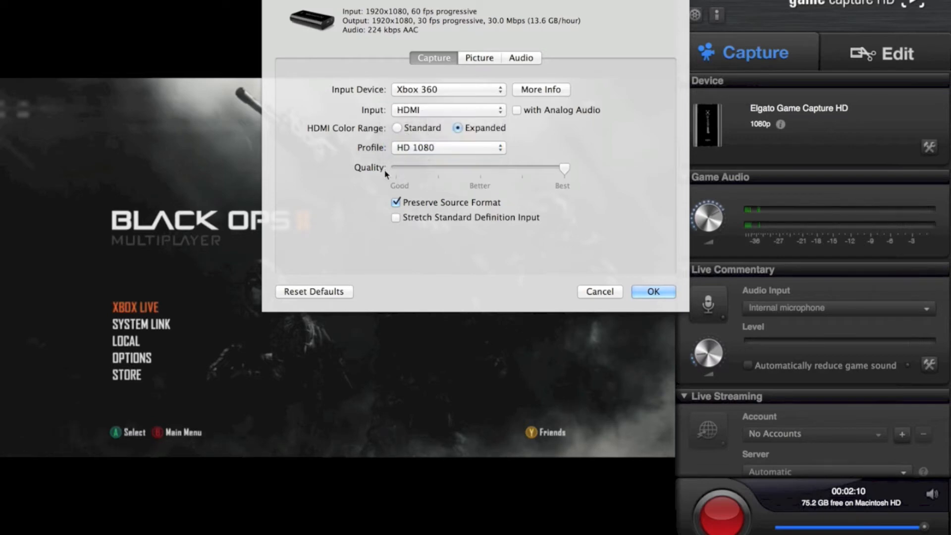
{"action": "left_click_drag", "start_coordinate": [564, 170], "coordinate": [394, 169]}
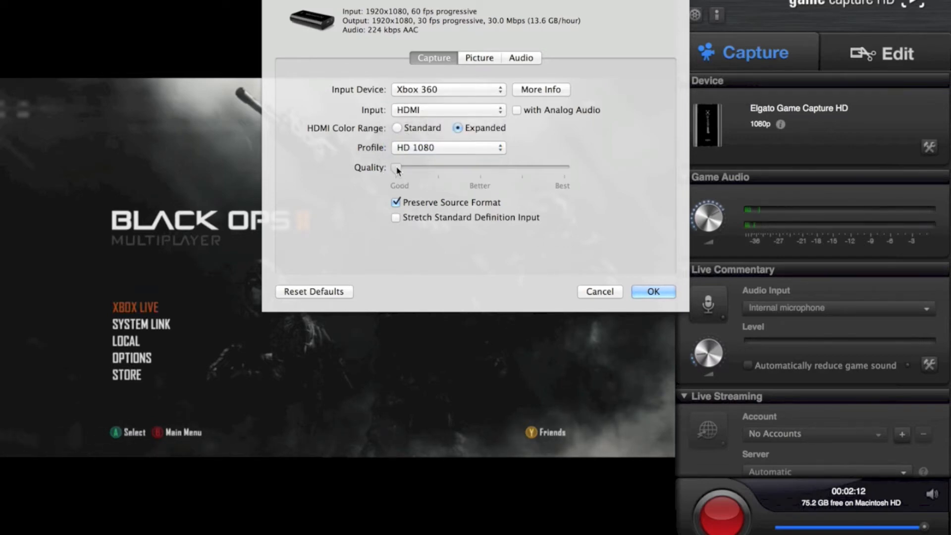
{"action": "left_click_drag", "start_coordinate": [395, 168], "coordinate": [565, 168]}
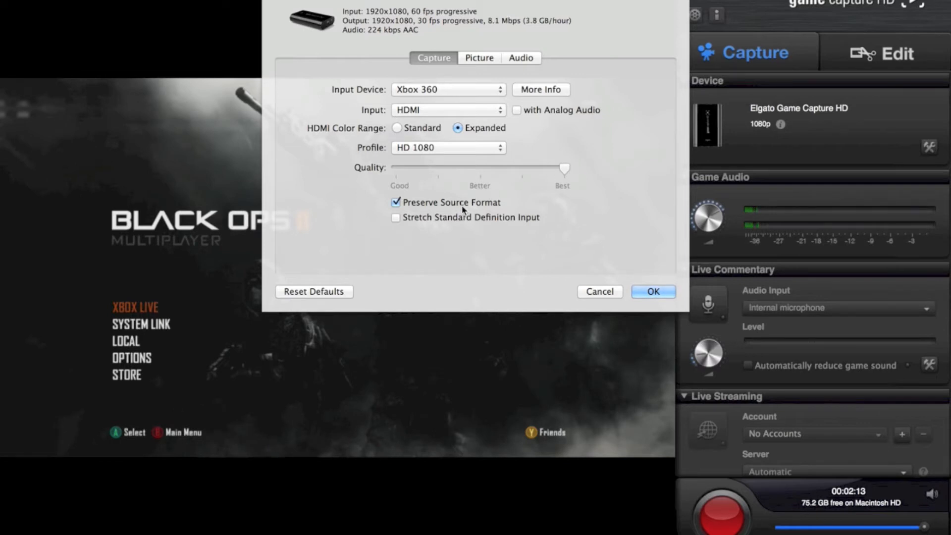
{"action": "mouse_move", "coordinate": [424, 203]}
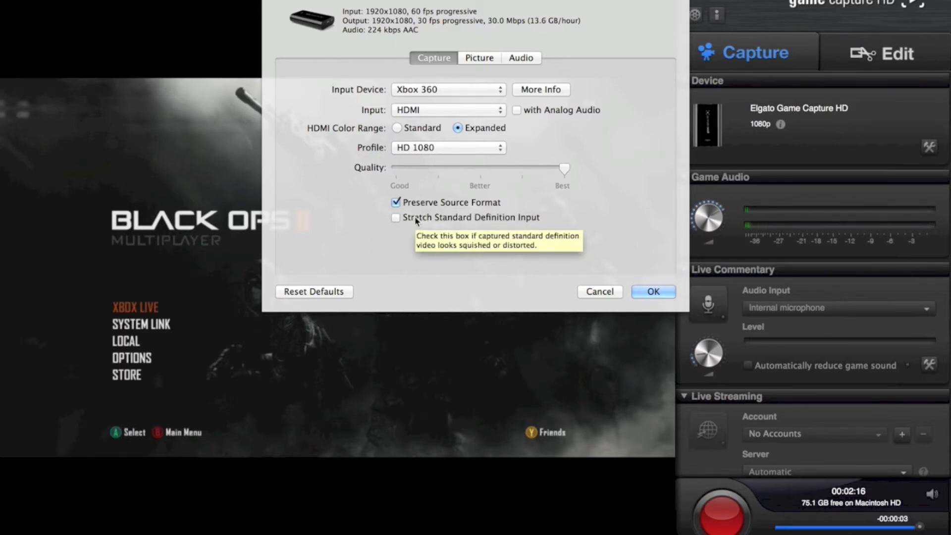
{"action": "mouse_move", "coordinate": [532, 194]}
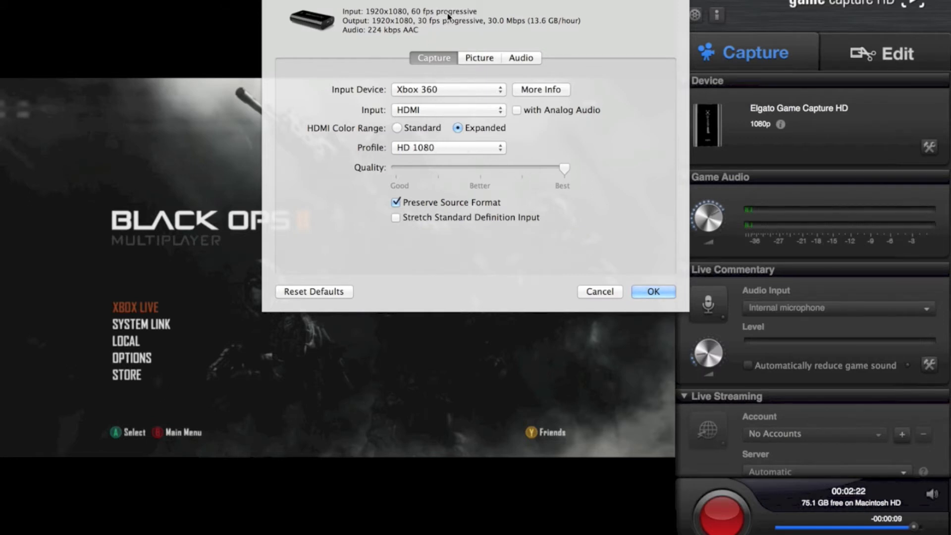
{"action": "mouse_move", "coordinate": [504, 29]}
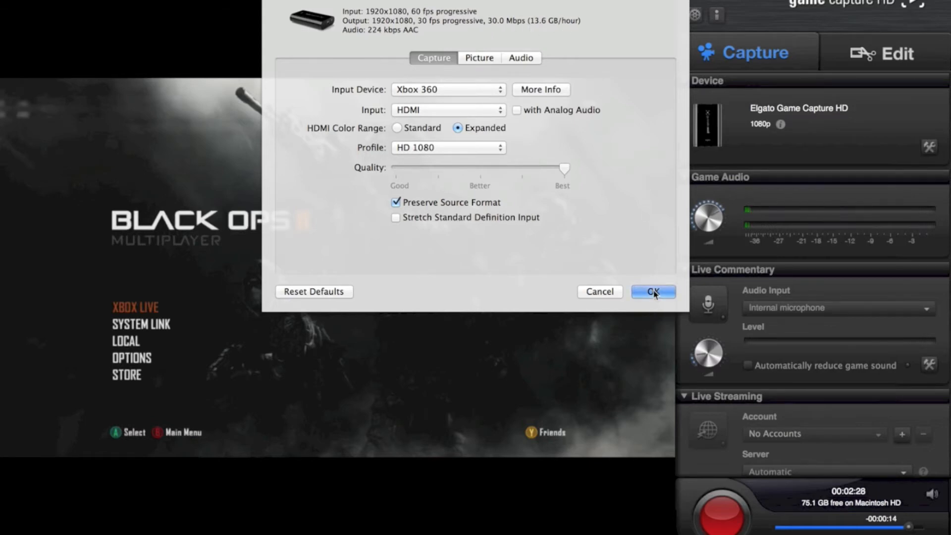
Confirm the capture settings and keep Internal microphone as the commentary audio input
{"action": "left_click", "coordinate": [653, 292]}
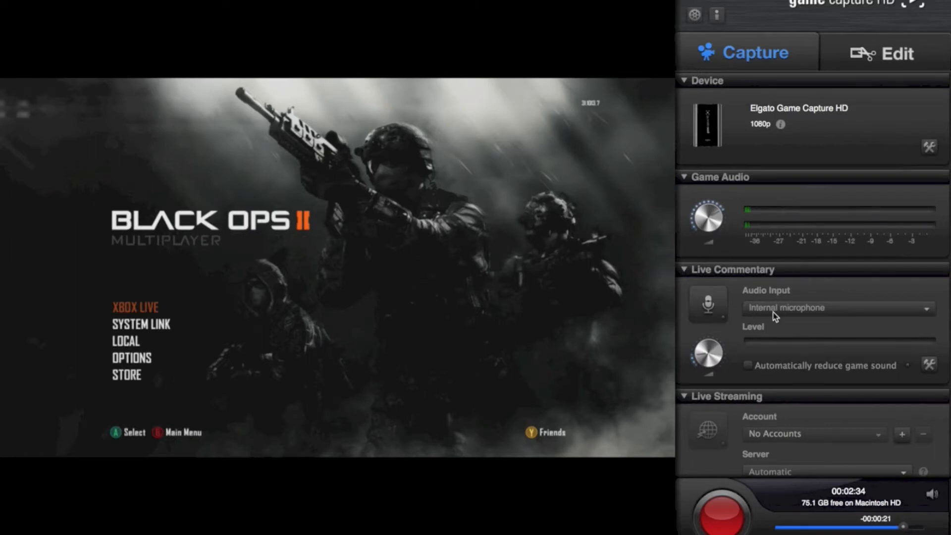
{"action": "left_click", "coordinate": [838, 307]}
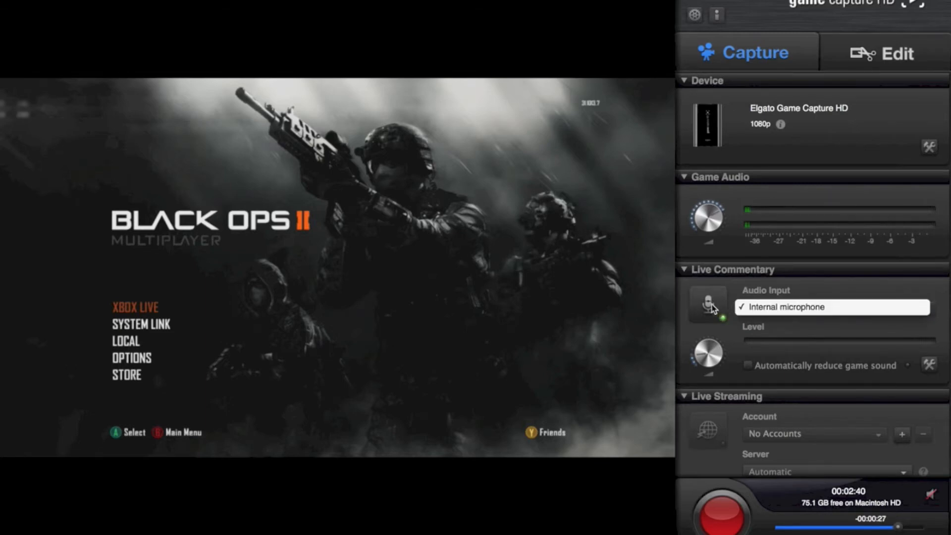
{"action": "left_click", "coordinate": [833, 307]}
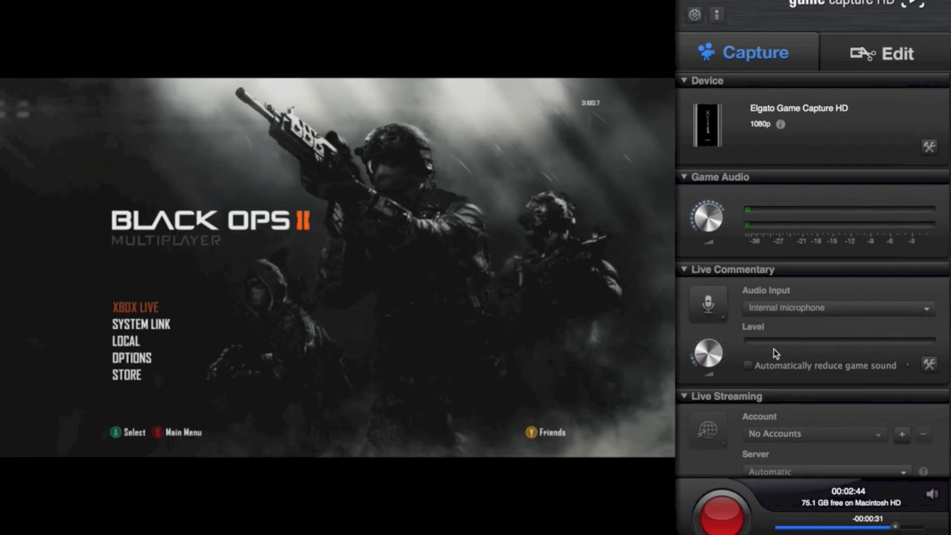
{"action": "mouse_move", "coordinate": [731, 442]}
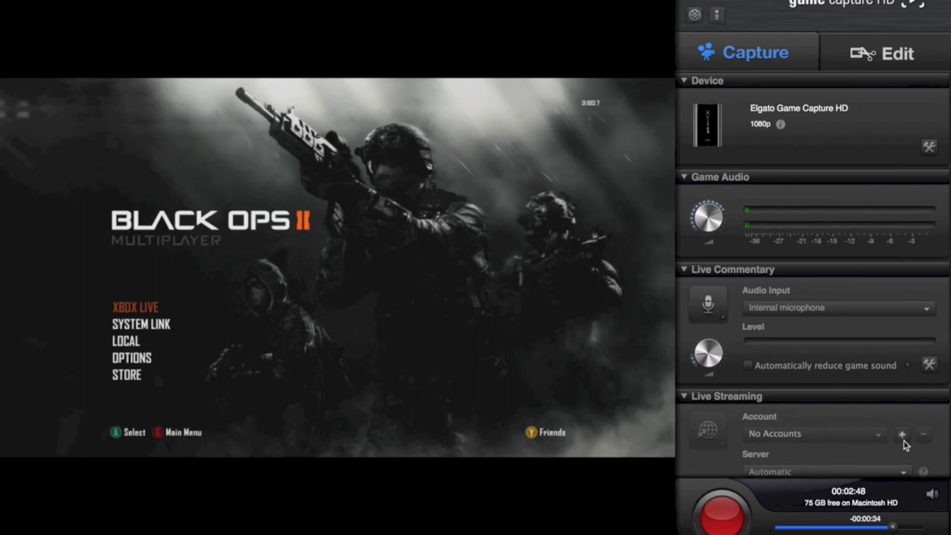
{"action": "left_click", "coordinate": [902, 433]}
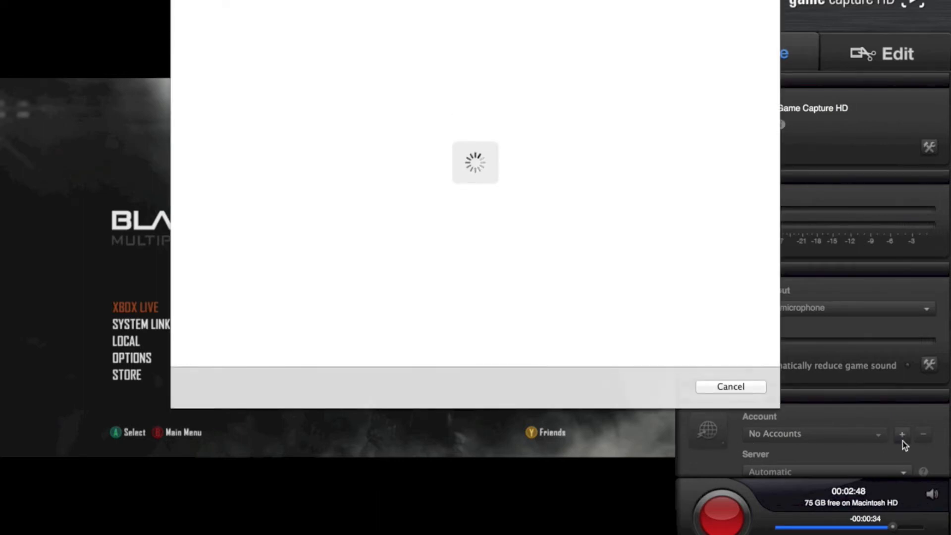
{"action": "mouse_move", "coordinate": [699, 321]}
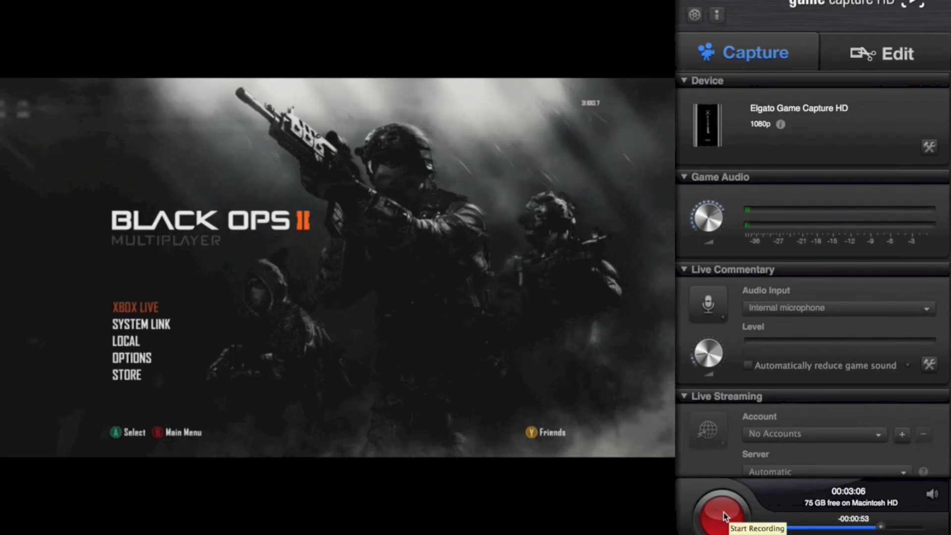
Record a sample gameplay clip, then stop the recording
{"action": "left_click", "coordinate": [722, 509]}
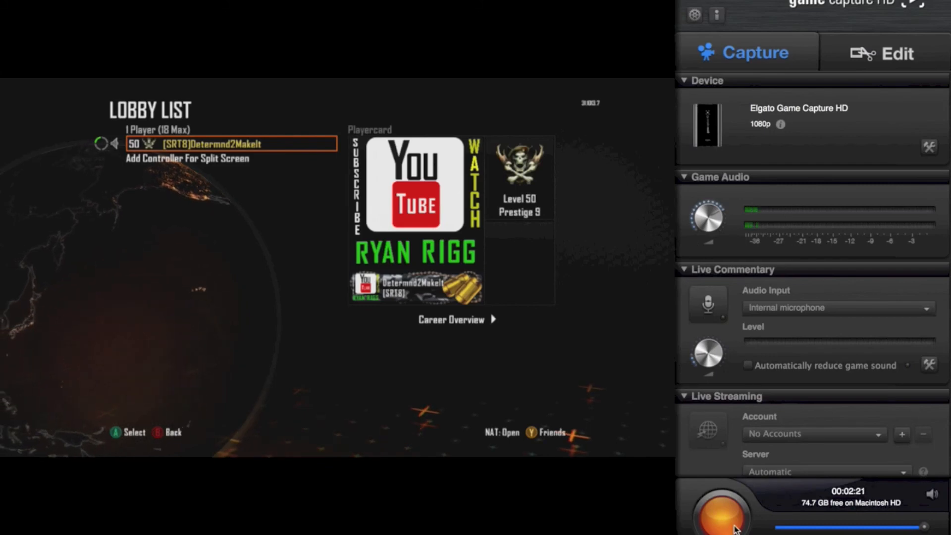
{"action": "left_click", "coordinate": [720, 511]}
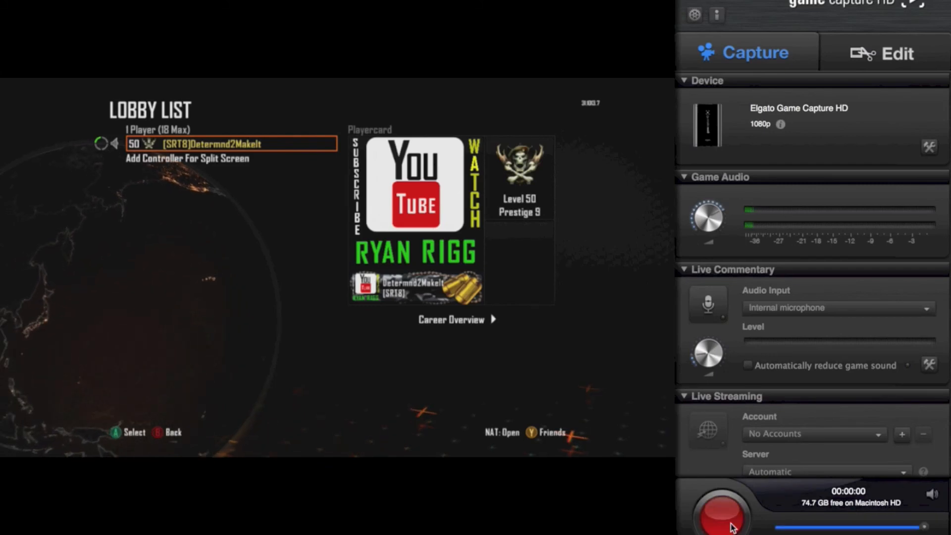